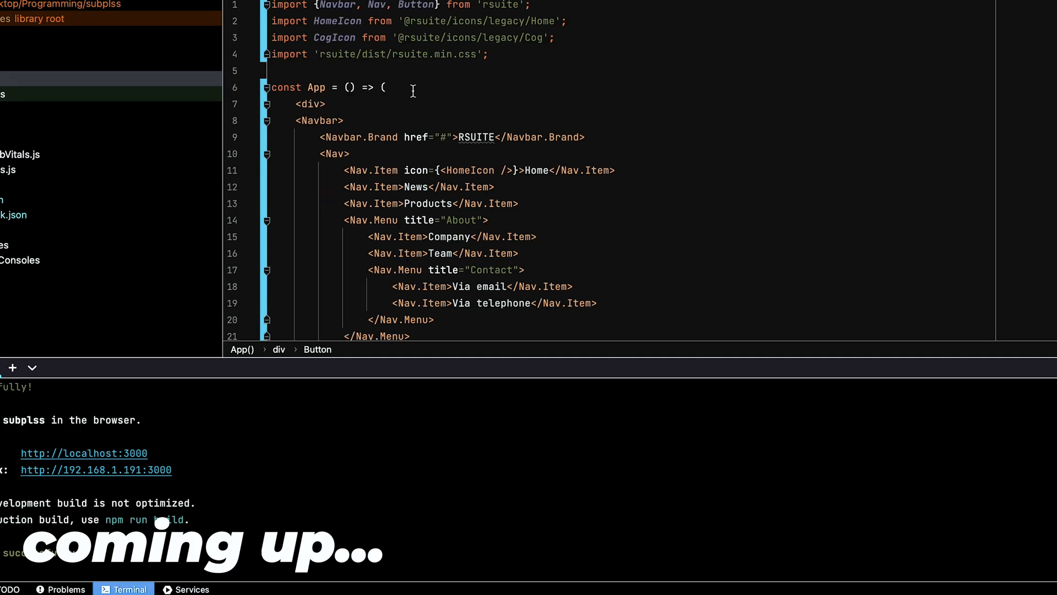
scroll(down, 3)
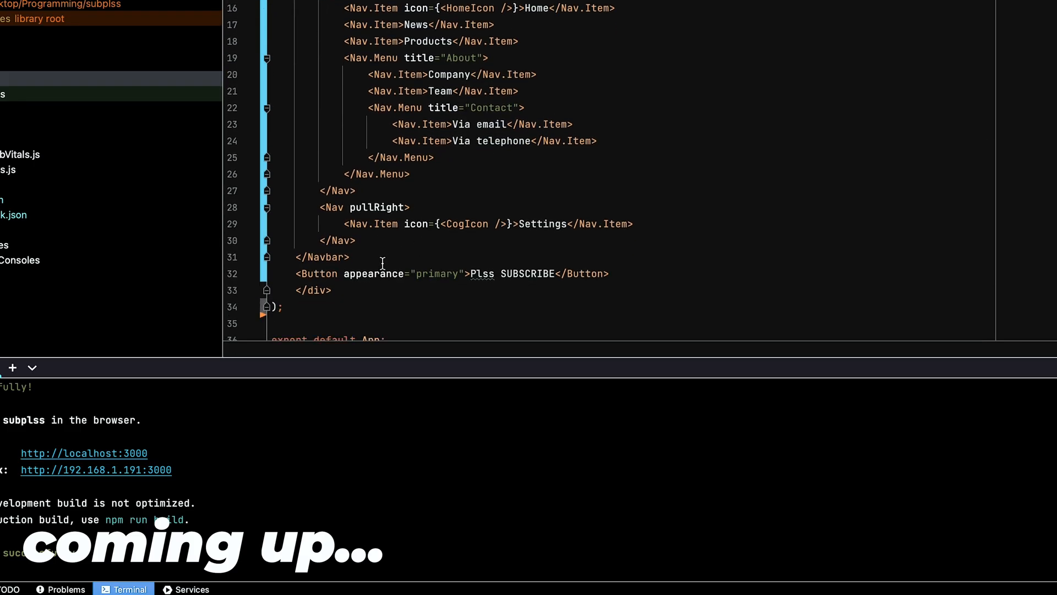